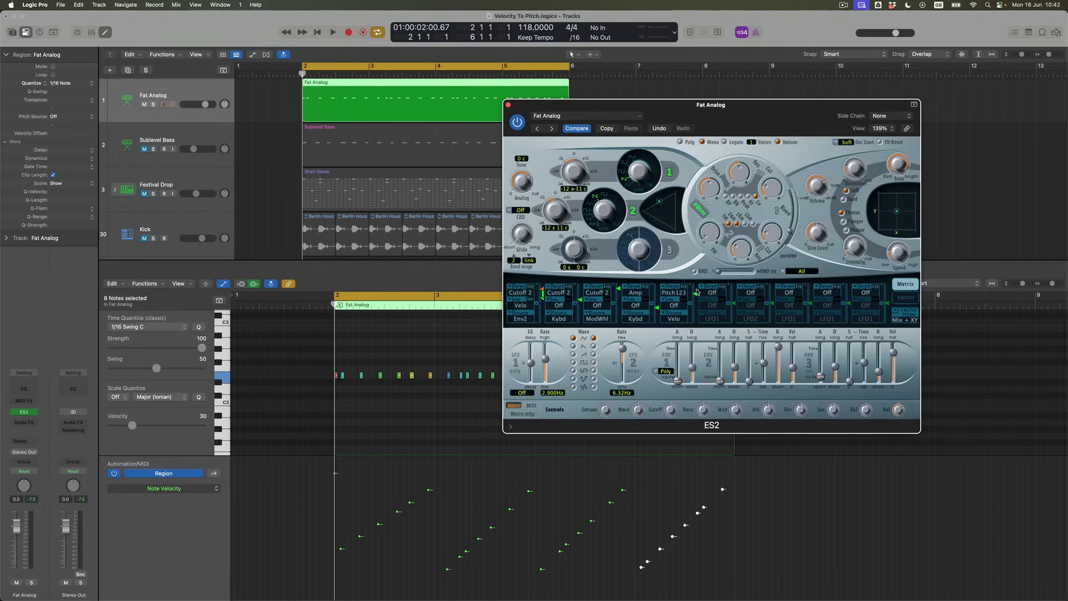
- Play the Fat Analog region to hear note velocities bending the pitch
click(333, 32)
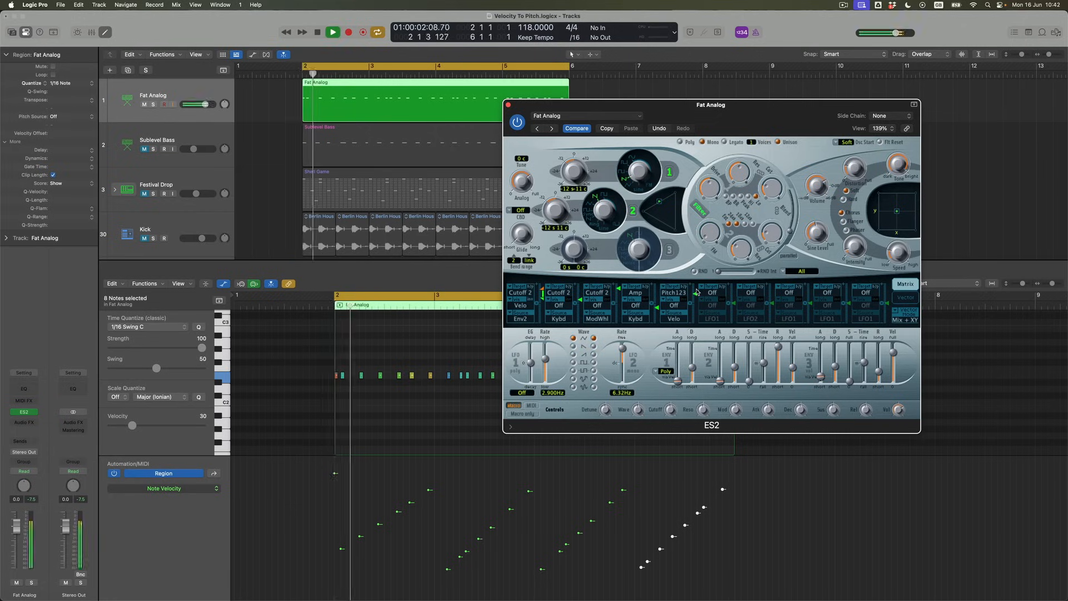